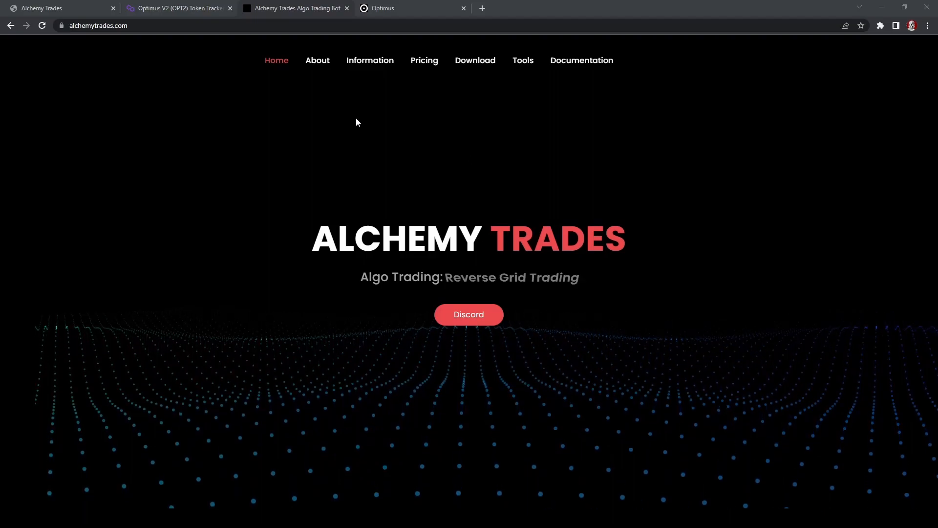
mouse_move(316, 21)
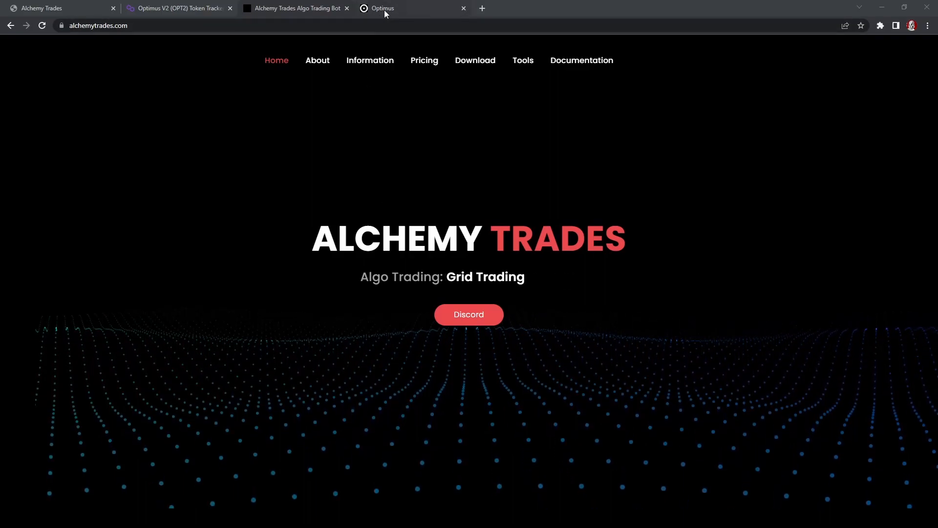
mouse_move(387, 11)
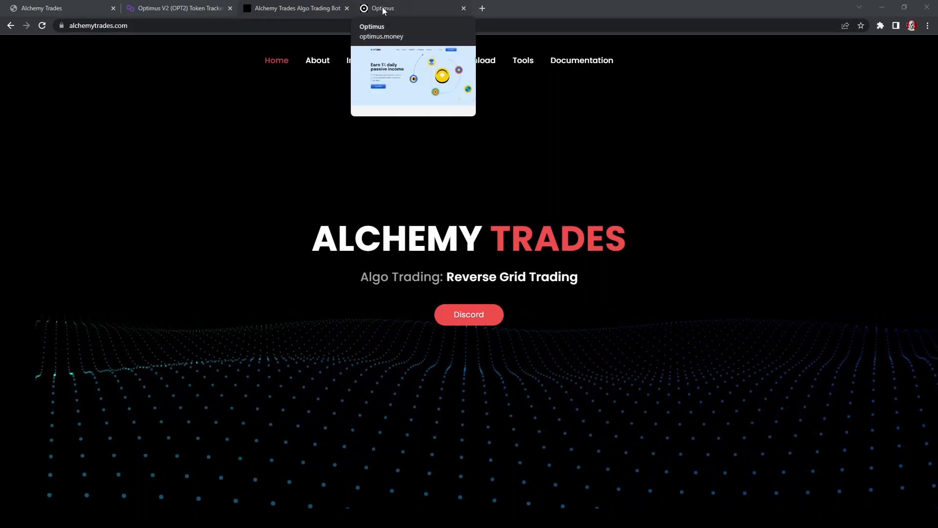
Switch to the Optimus website showing the OPT2 token priced at $1.446.
click(387, 8)
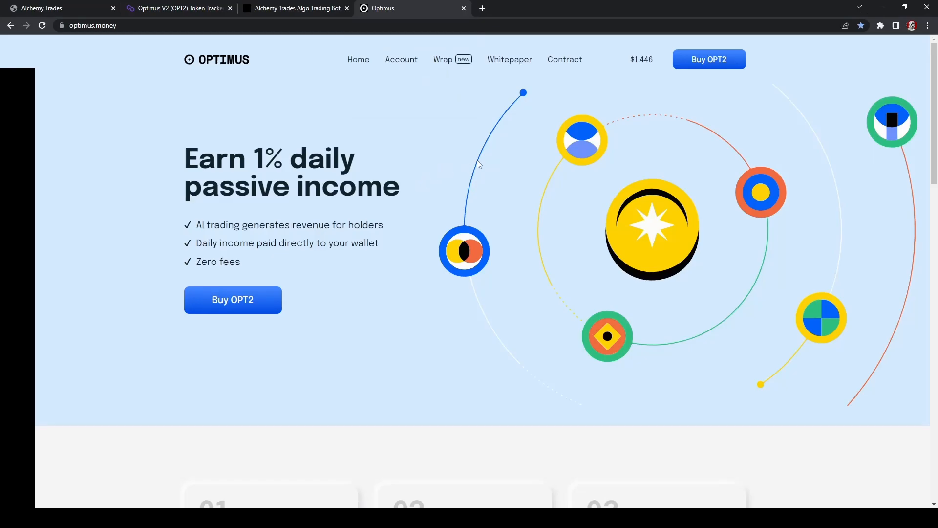
mouse_move(687, 109)
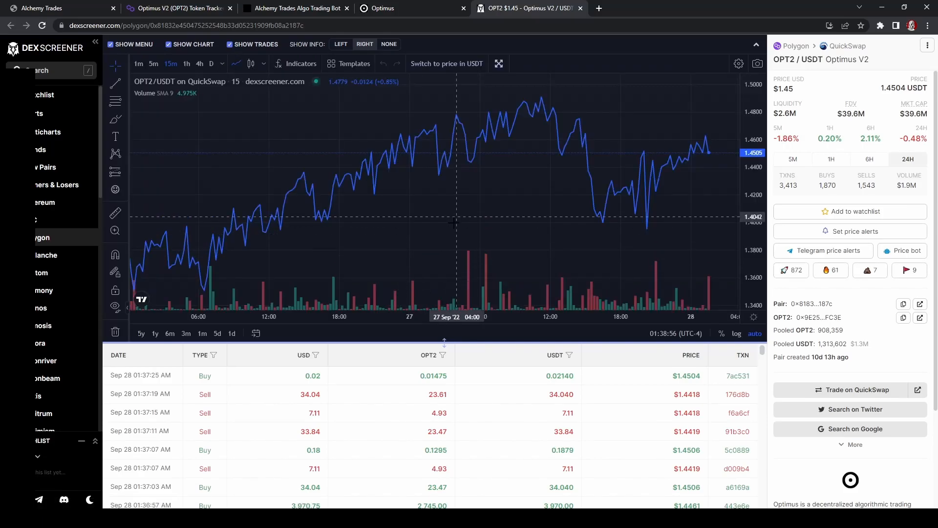
mouse_move(565, 152)
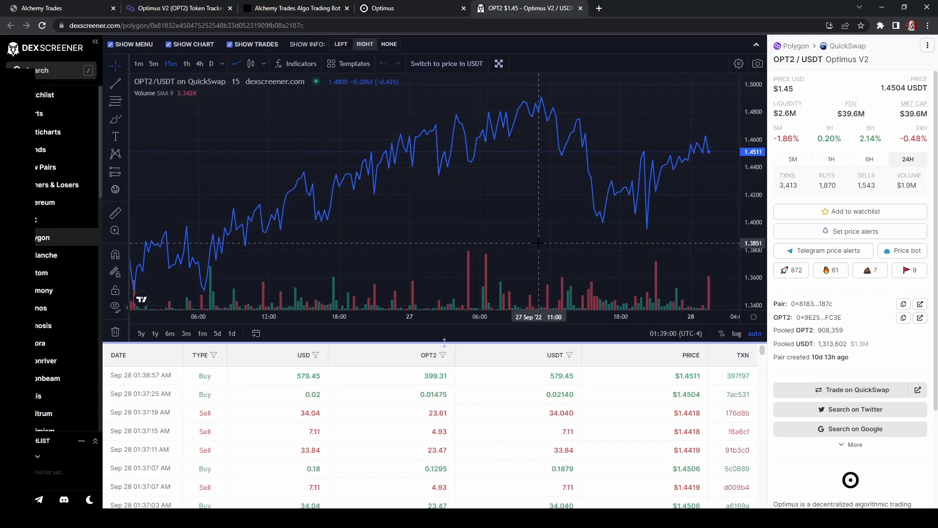
mouse_move(389, 208)
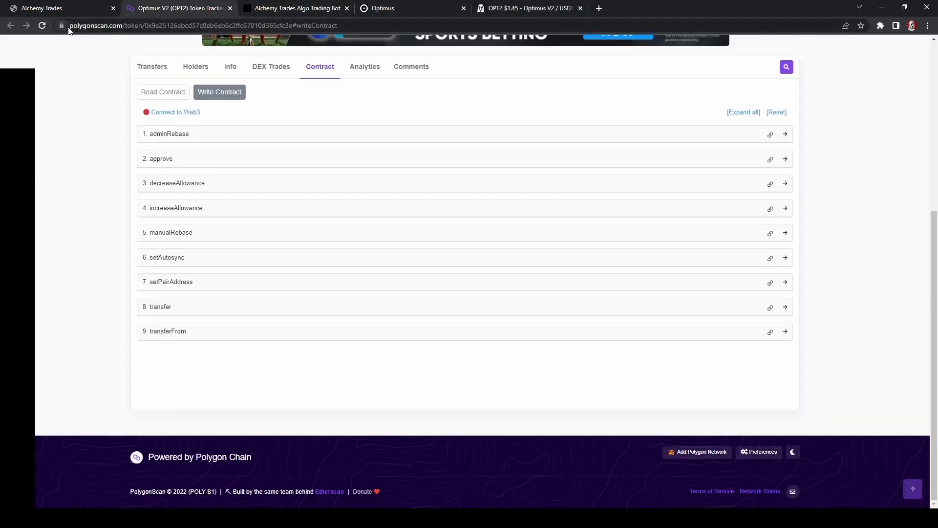
mouse_move(403, 169)
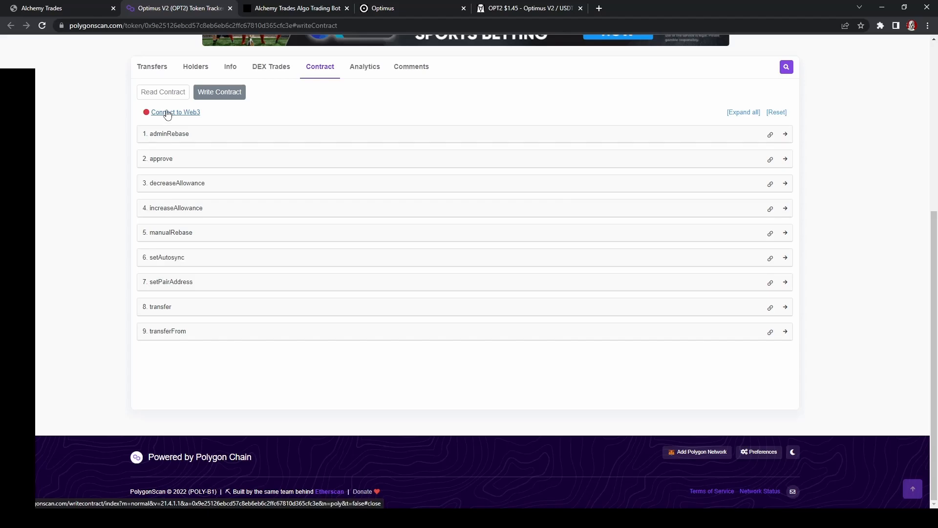
mouse_move(173, 118)
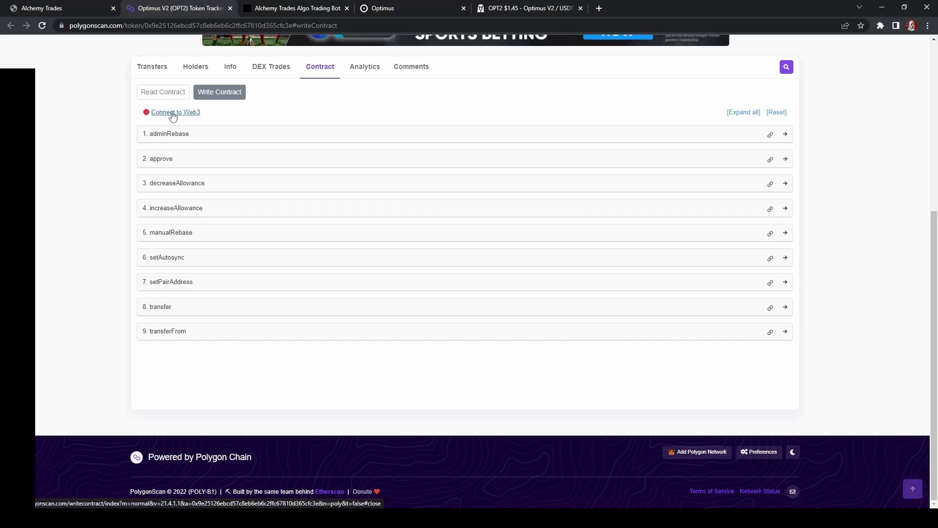
Connect MetaMask via Connect to Web3 on the OPT2 contract's Write Contract page.
click(175, 112)
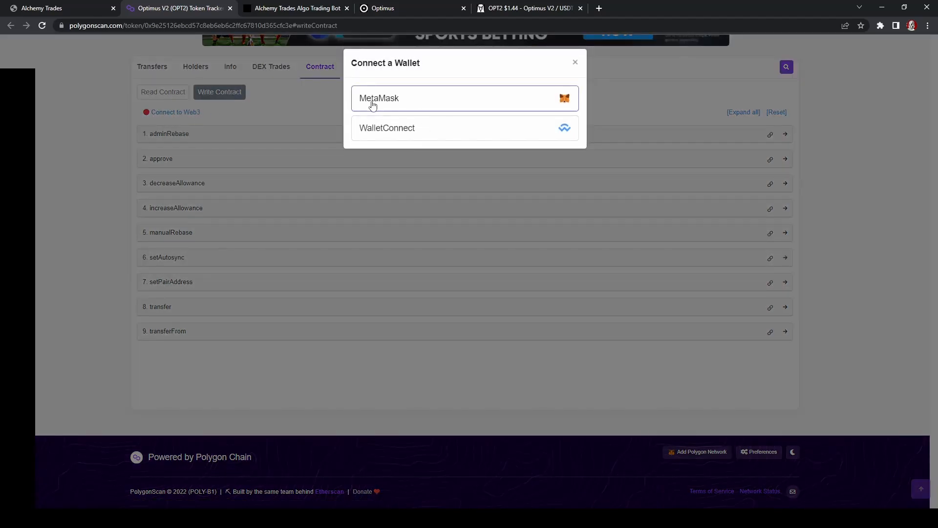
click(379, 97)
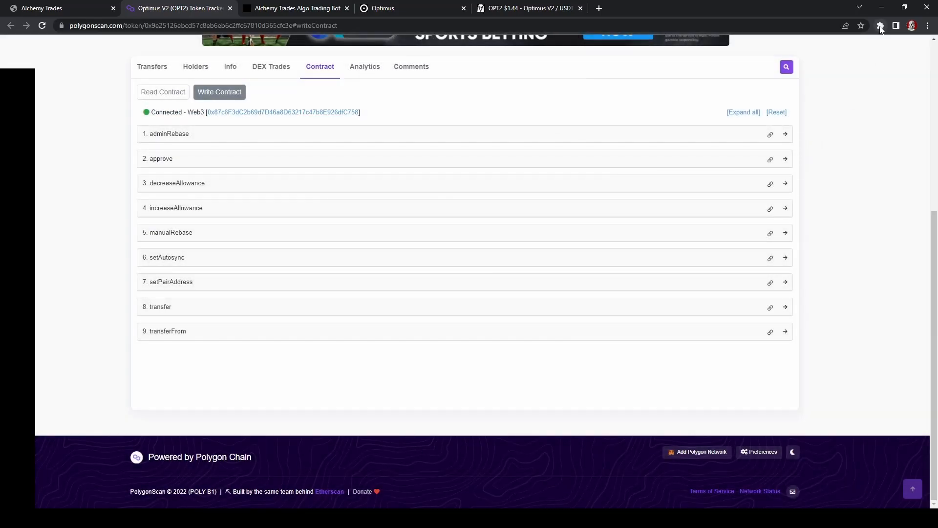
mouse_move(880, 25)
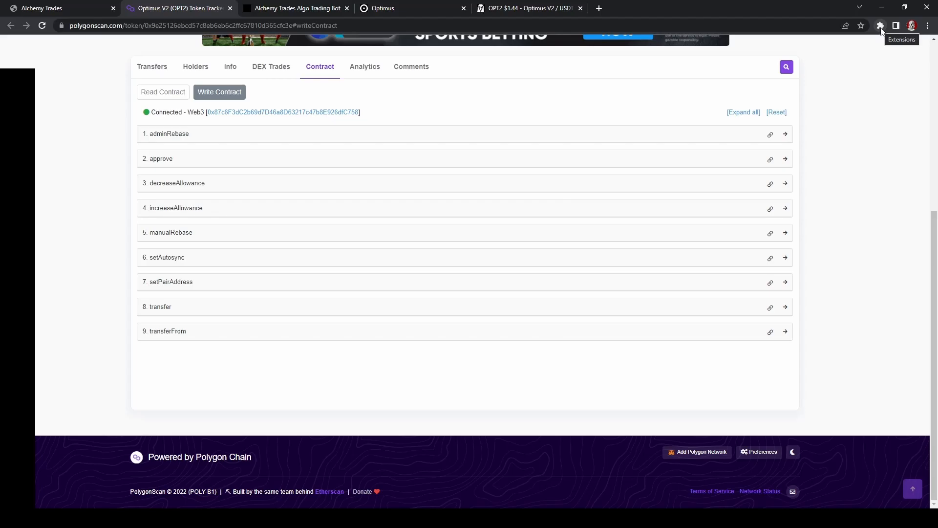
mouse_move(786, 141)
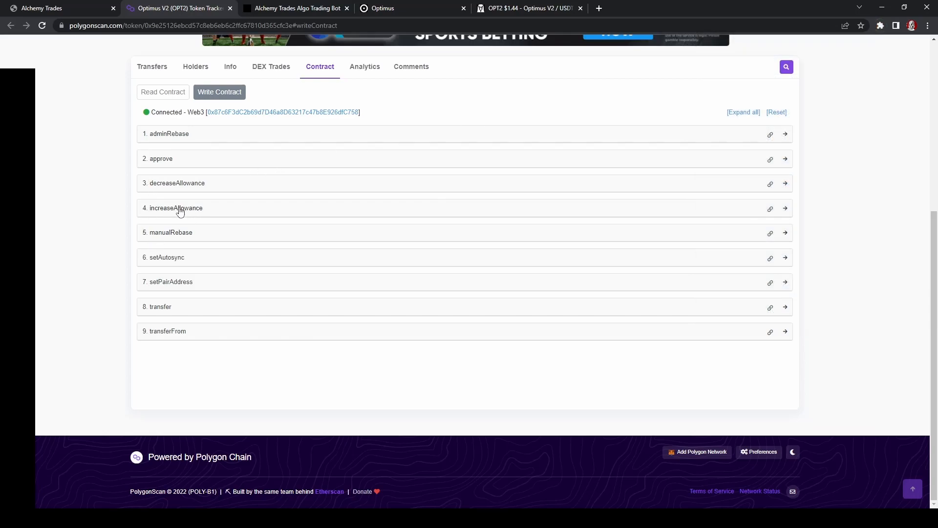
Submit increaseAllowance with spender and addedValue, confirm in MetaMask, and check wallet activity.
click(175, 207)
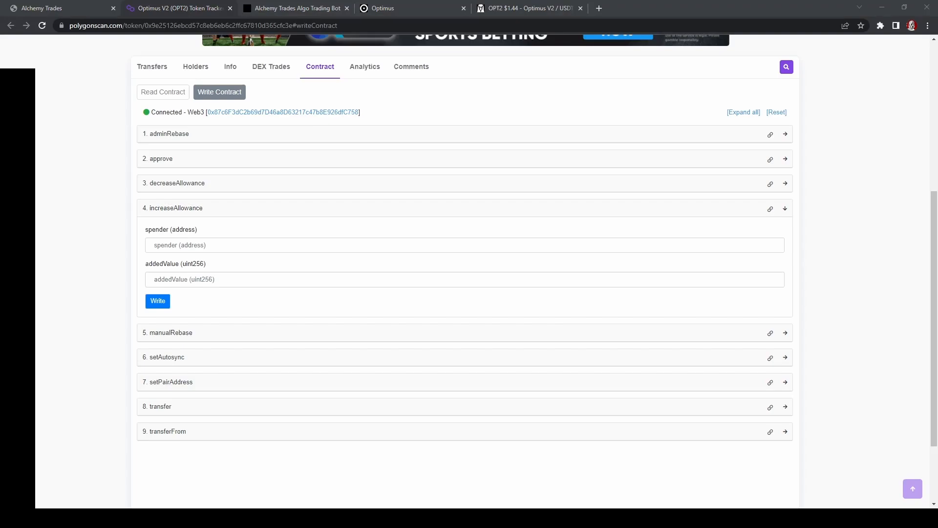
mouse_move(635, 271)
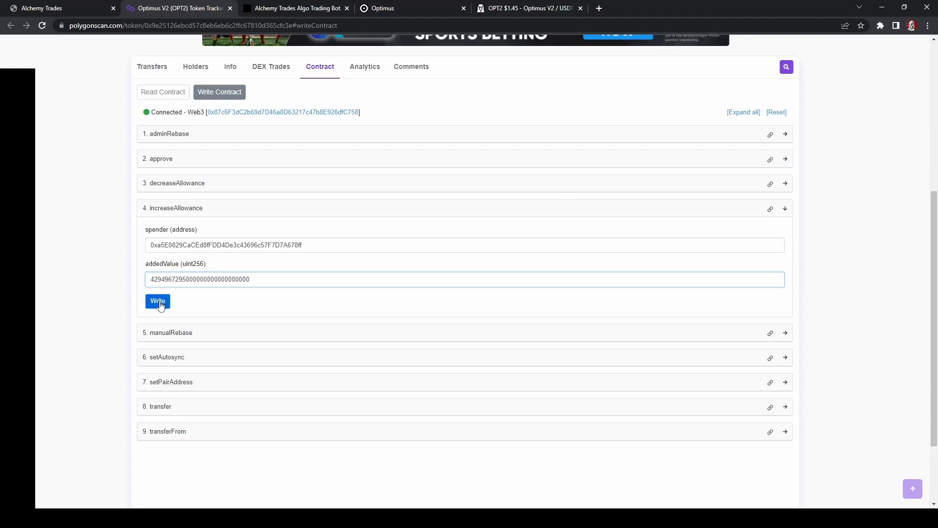
click(157, 301)
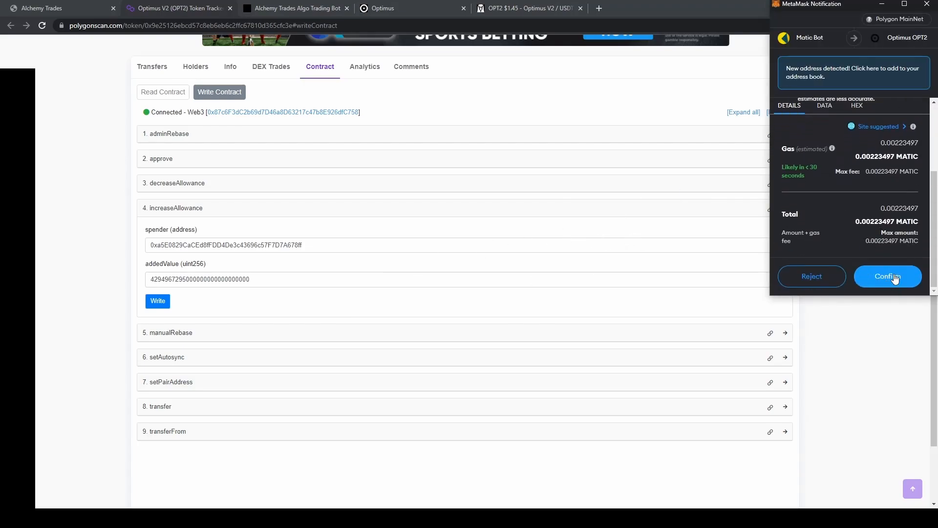
click(887, 275)
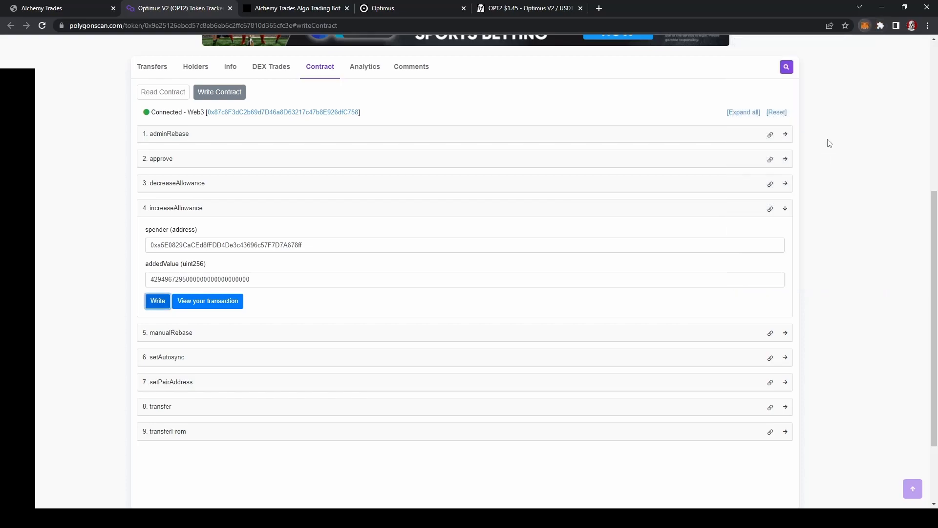
click(157, 301)
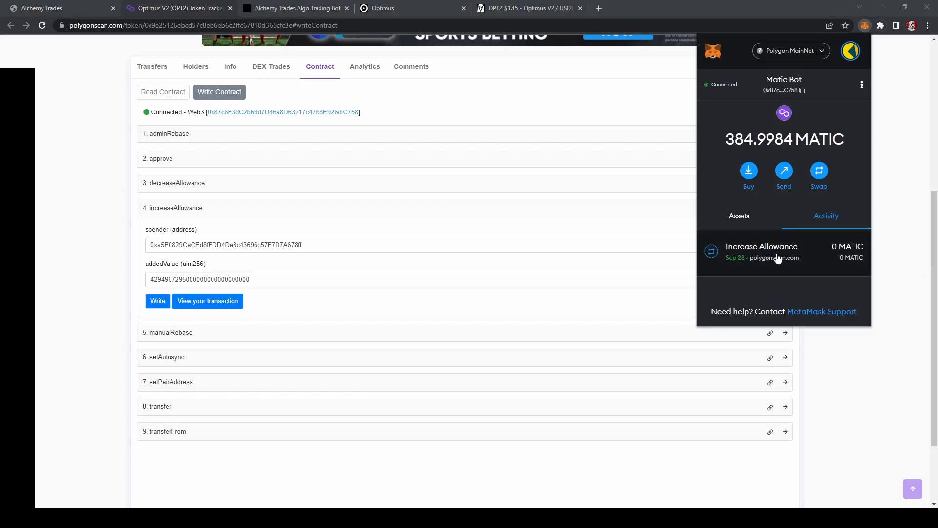
mouse_move(462, 294)
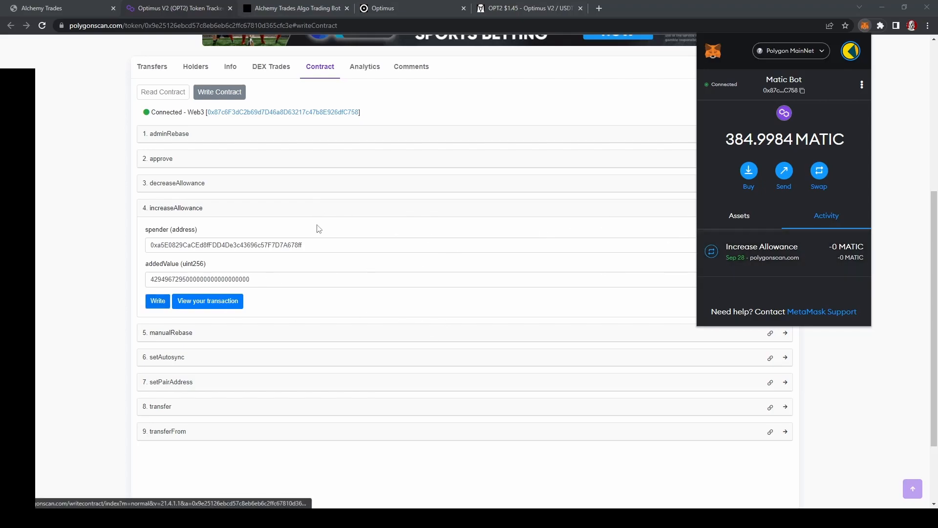
Return to the OPT2/USDT QuickSwap chart on DEX Screener and view its recent trades.
click(528, 8)
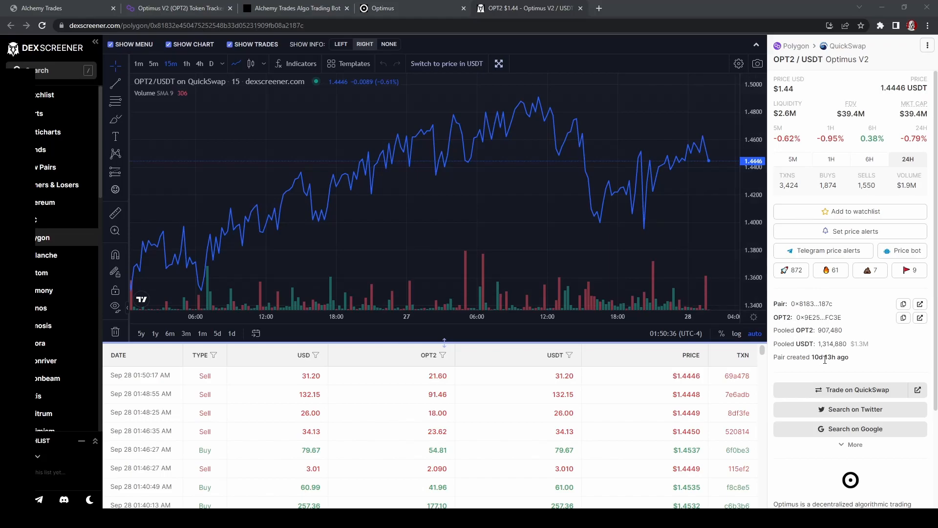
double_click(802, 344)
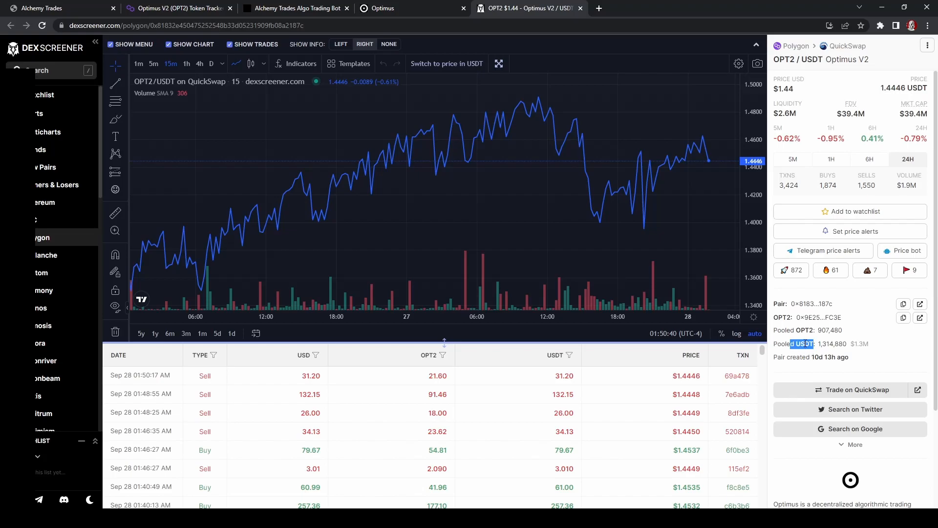
mouse_move(690, 233)
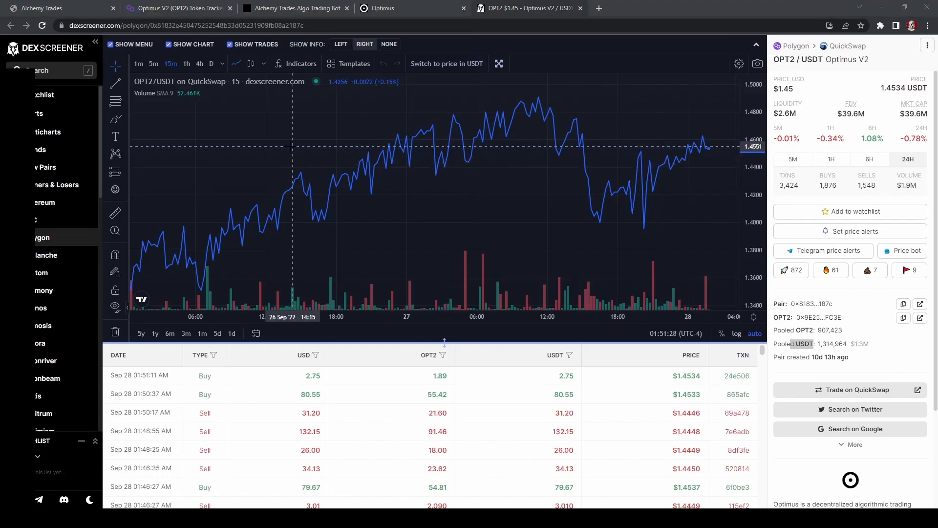
Start a new grid in Alchemy Trades pairing OPT2 with USDT, found at 1.448099.
click(41, 8)
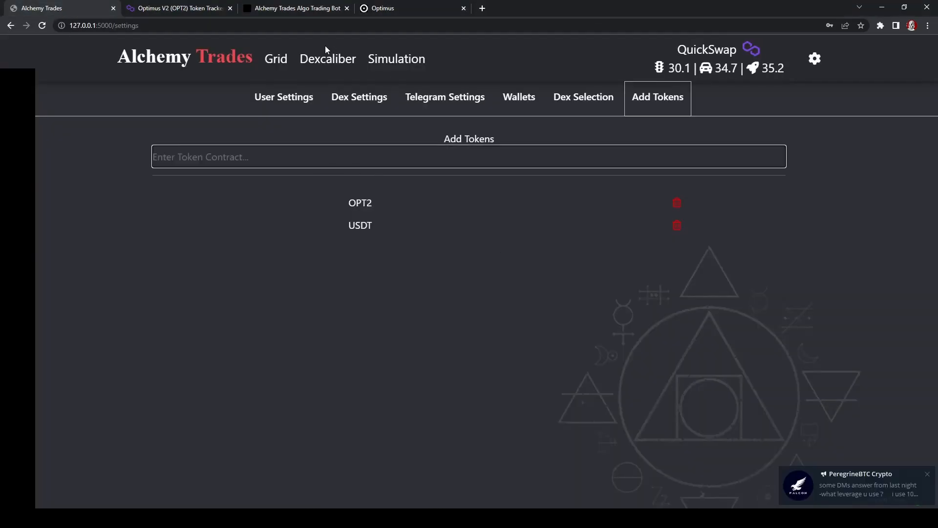
click(276, 58)
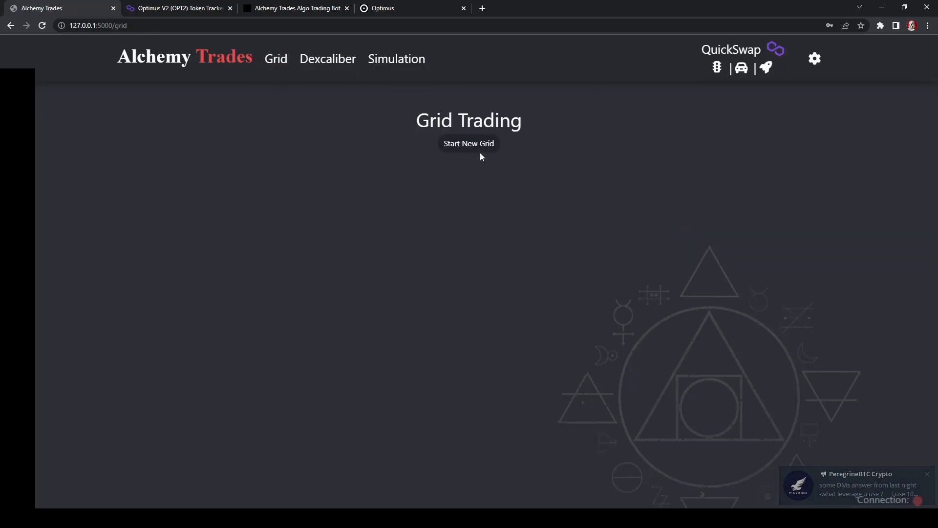
mouse_move(464, 149)
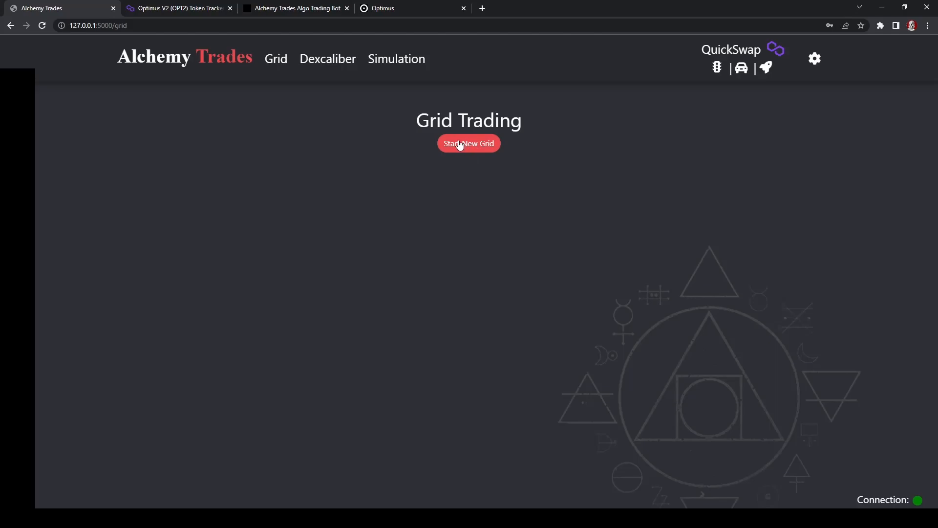
click(469, 142)
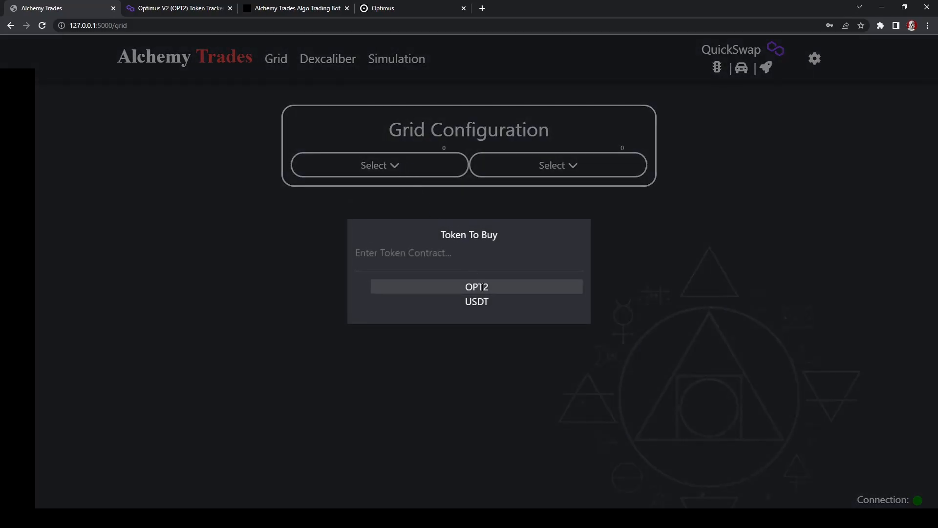
click(477, 286)
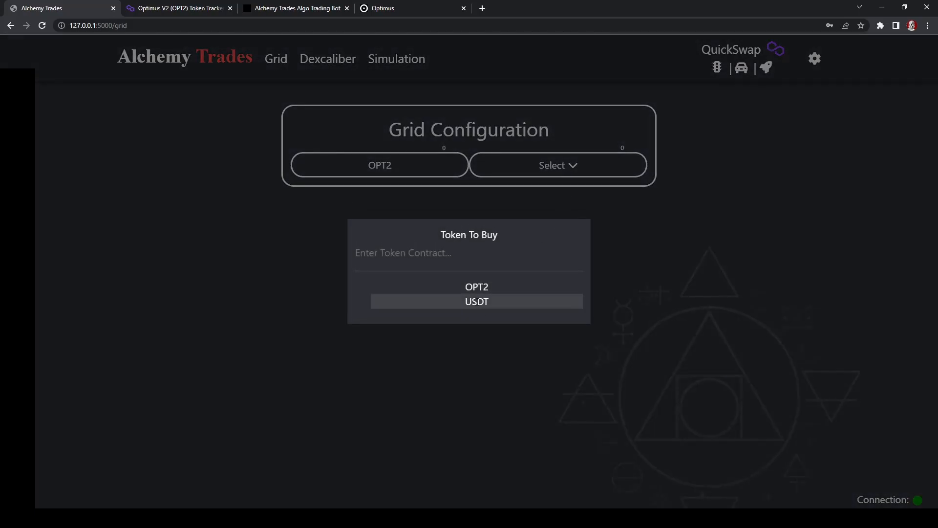
click(477, 301)
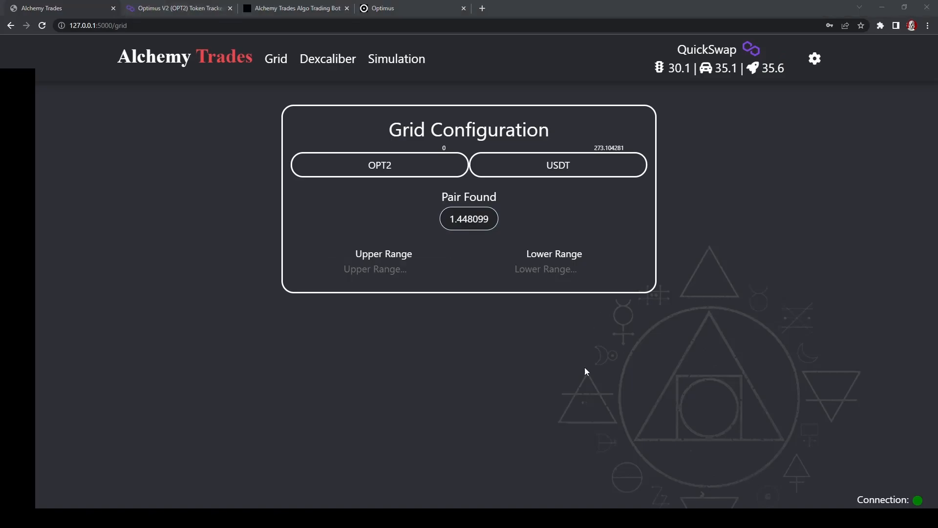
mouse_move(498, 336)
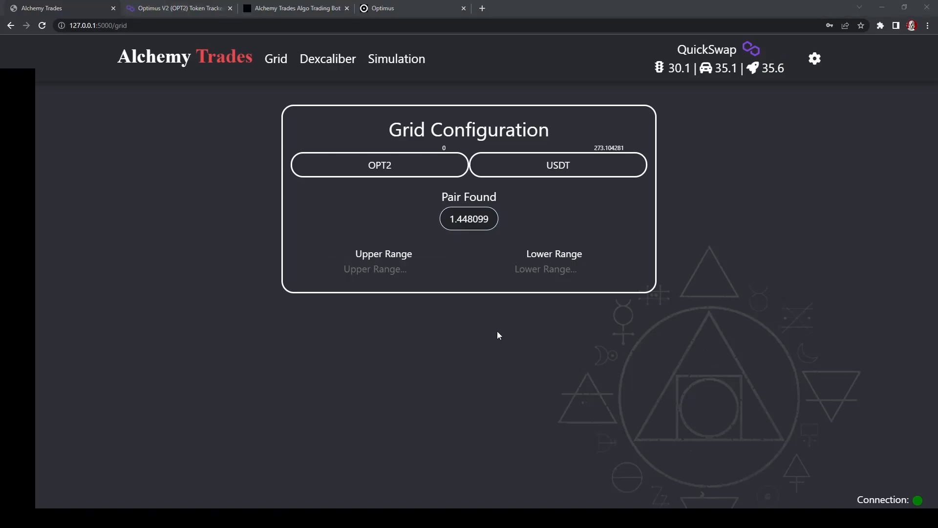
Set upper range 1.5, lower range 1.35 and 36 grids, computing $0.0182 profit per grid.
text(1.5)
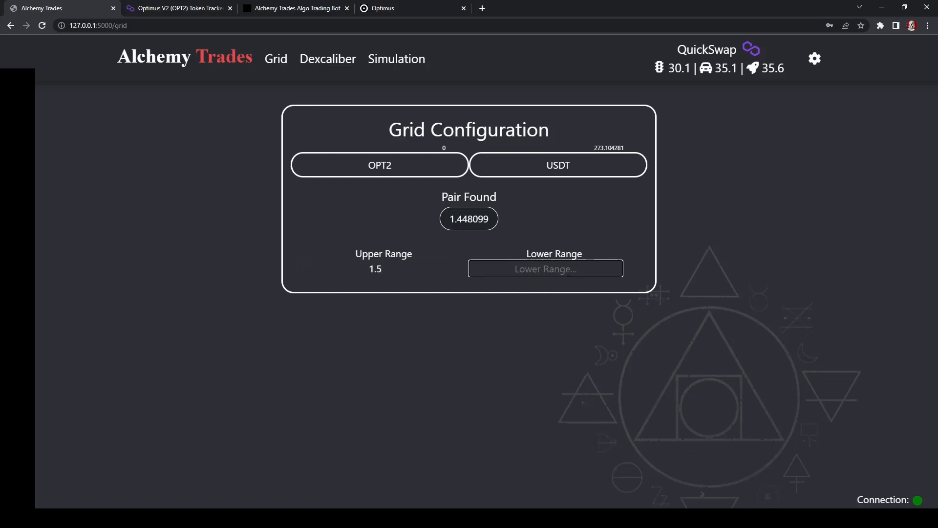
text(1.35)
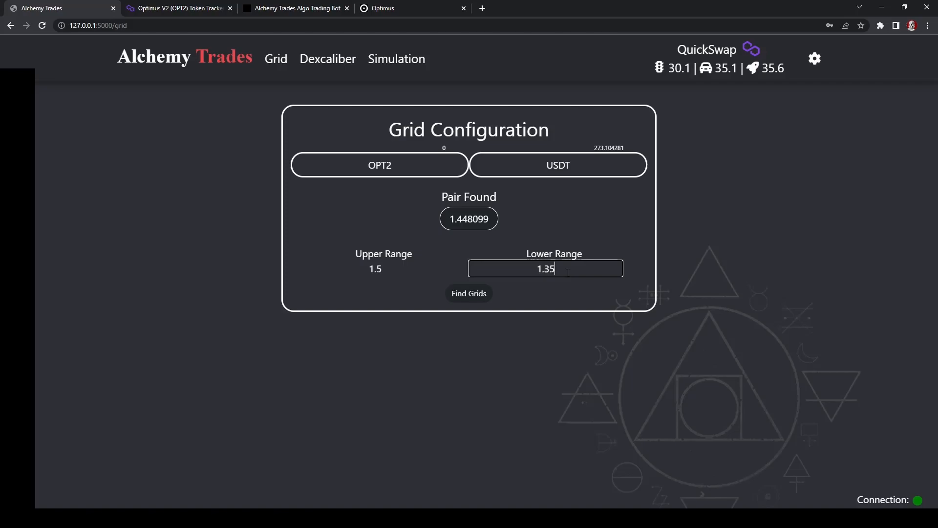
click(469, 293)
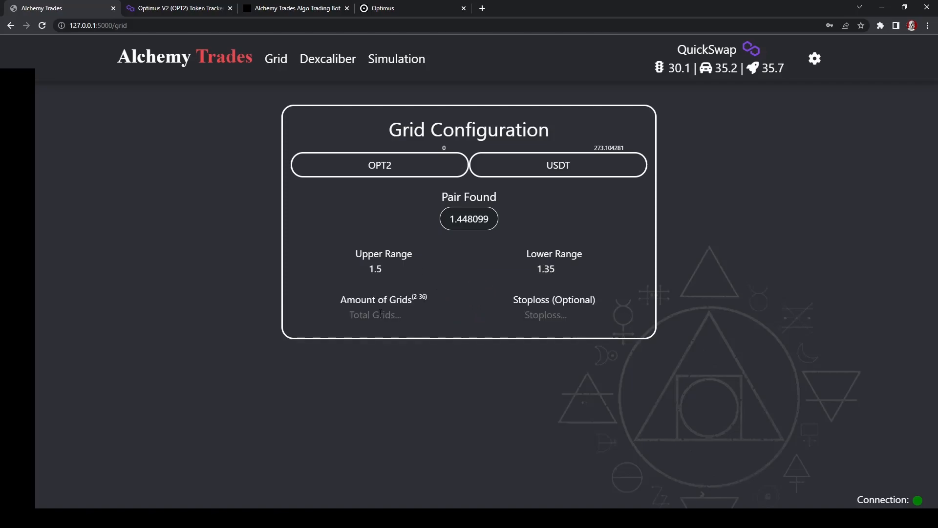
text(36)
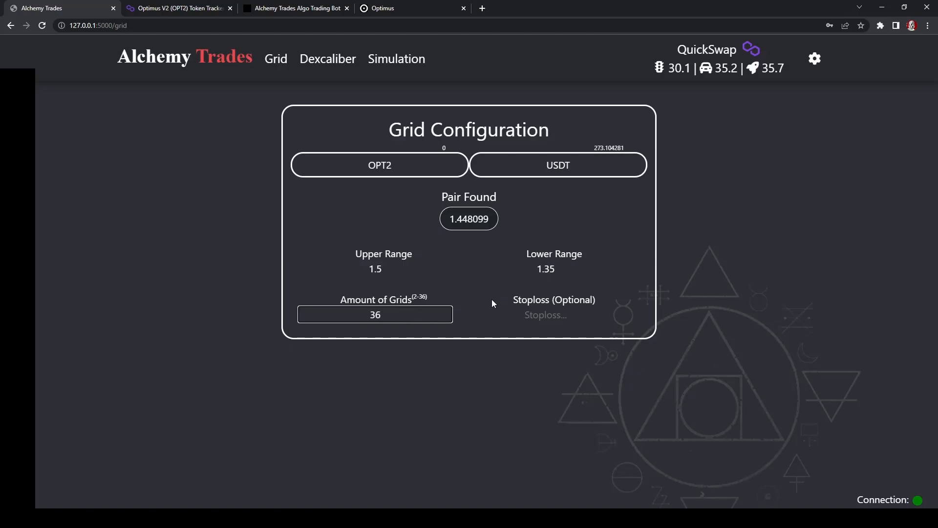
click(545, 315)
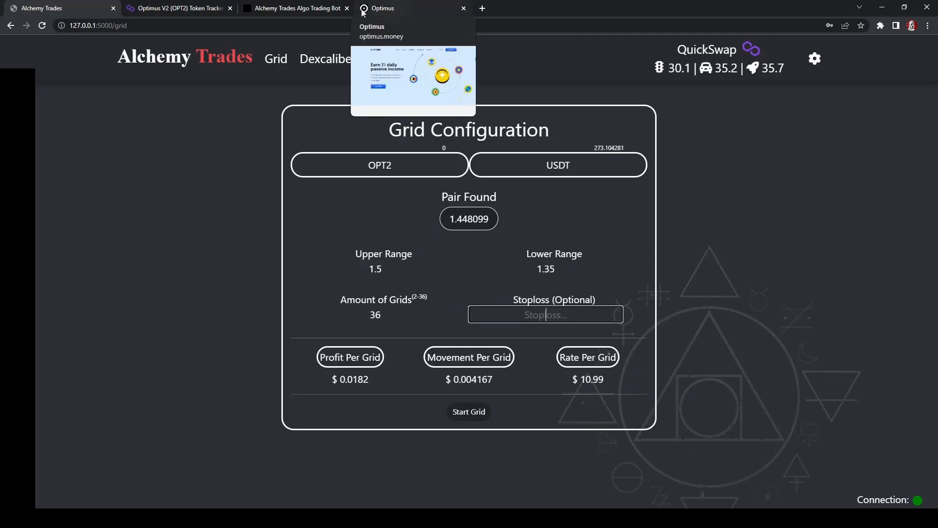
Check OPT2/USDT's multi-day price chart on DEX Screener, then return to the grid setup.
click(387, 8)
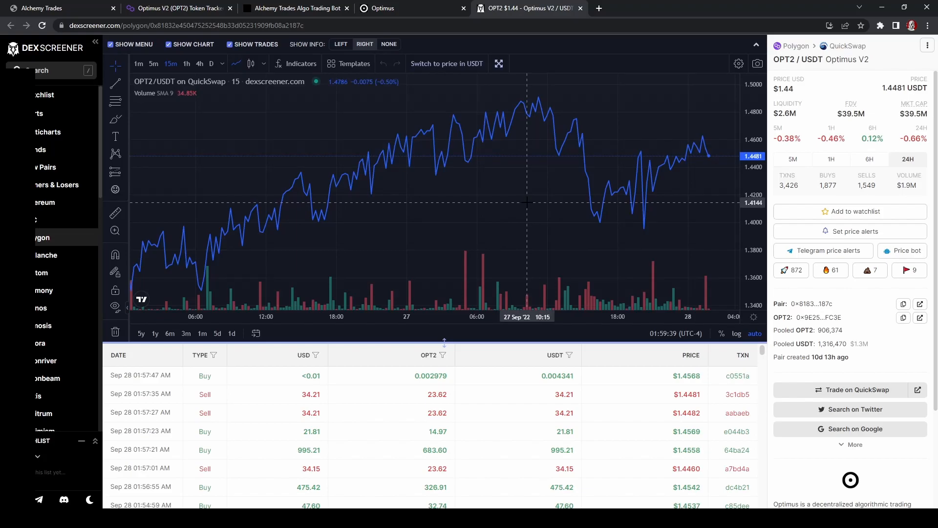
mouse_move(546, 129)
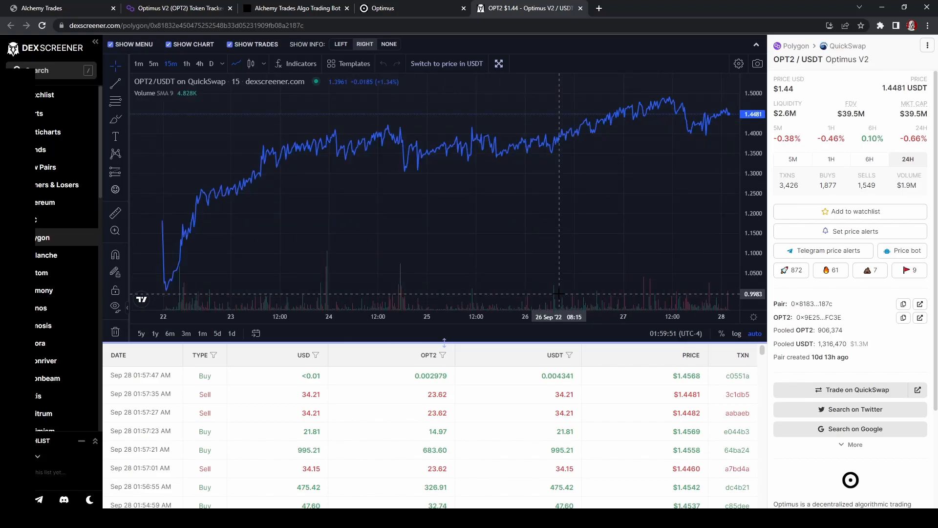
mouse_move(523, 168)
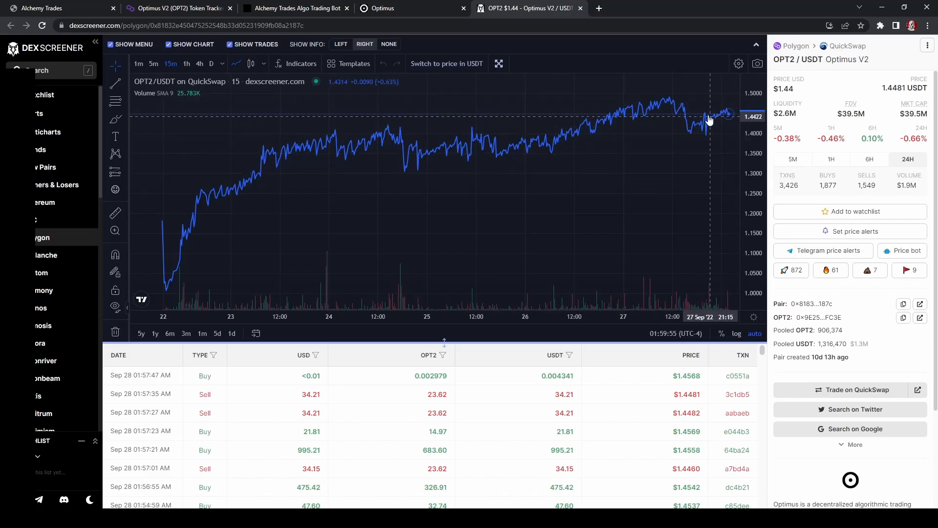
click(46, 5)
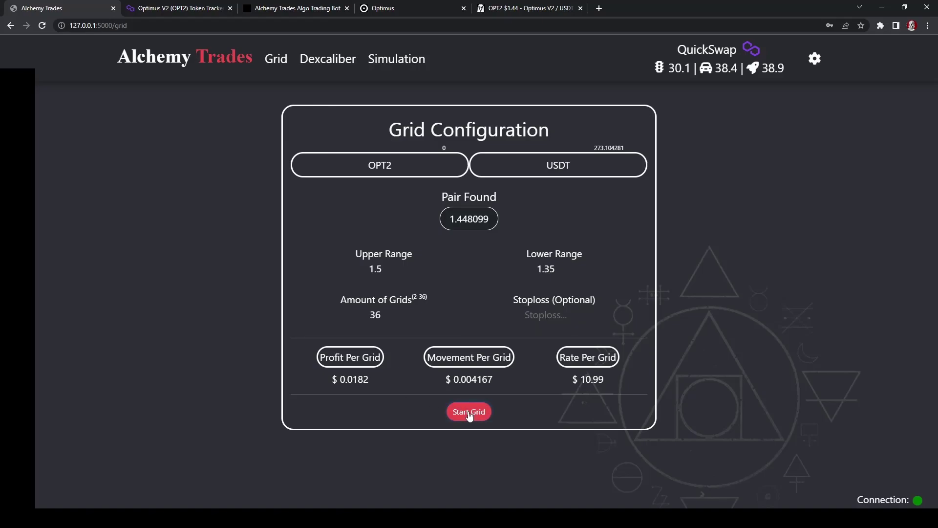
Start the OPT2/USDT grid and review its placed orders in View Trades.
click(469, 412)
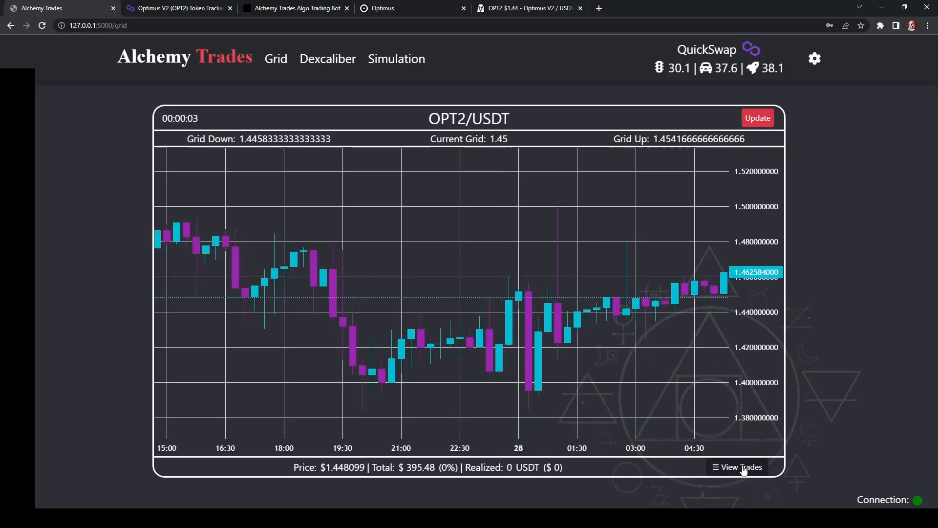
click(737, 467)
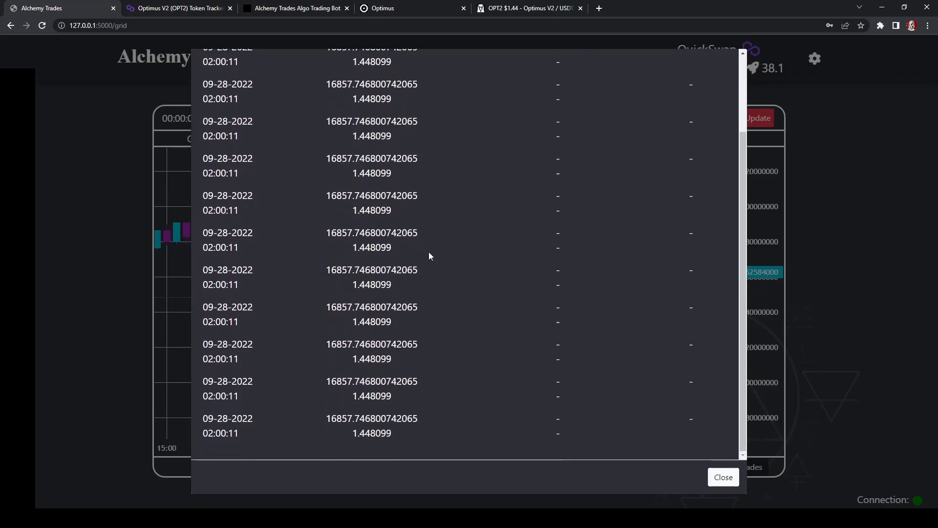
click(723, 477)
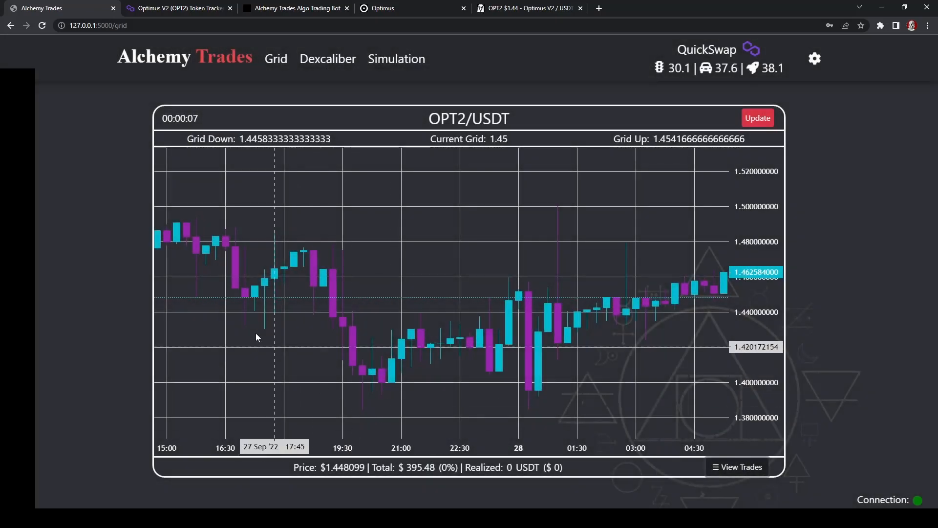